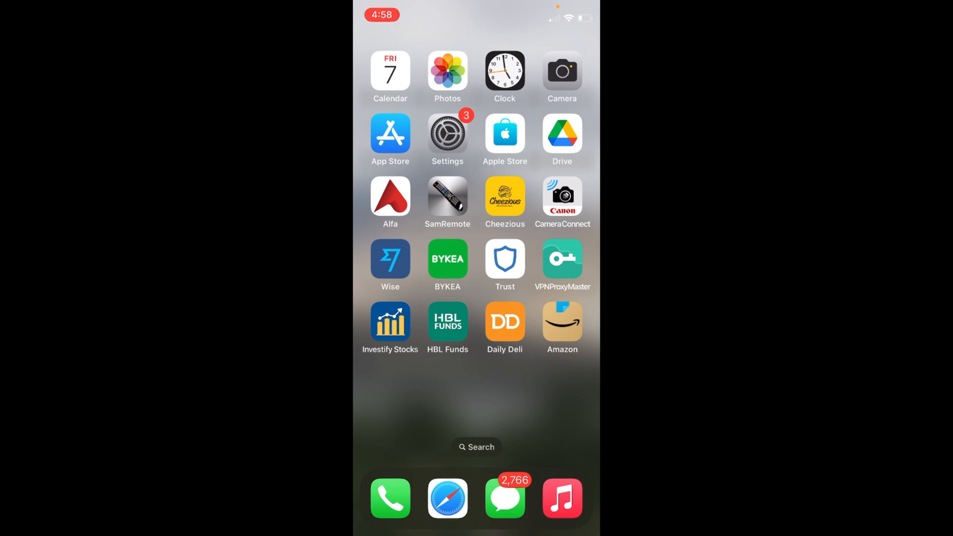
# Launch the Amazon shopping app from the home screen
pyautogui.click(562, 322)
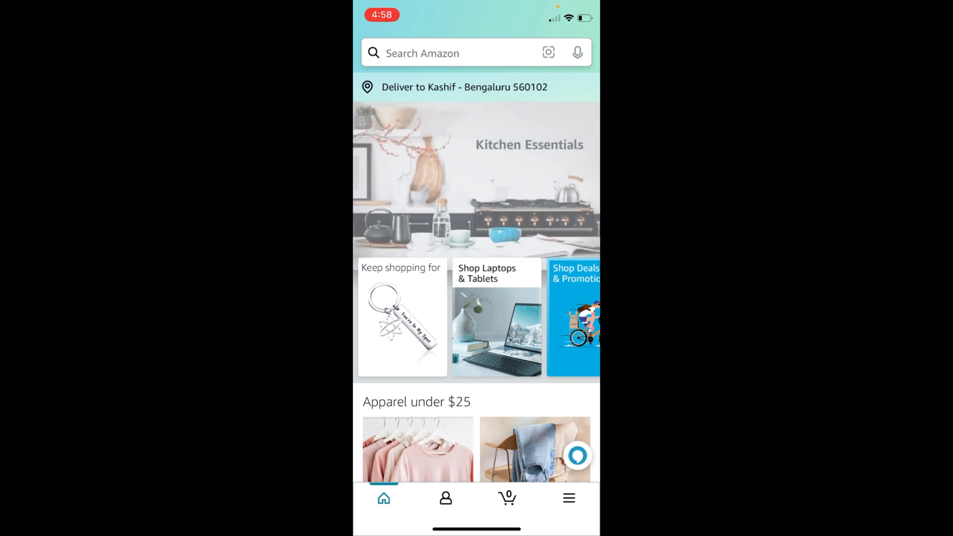
# Reach Your Addresses through the profile tab's account settings
pyautogui.click(569, 498)
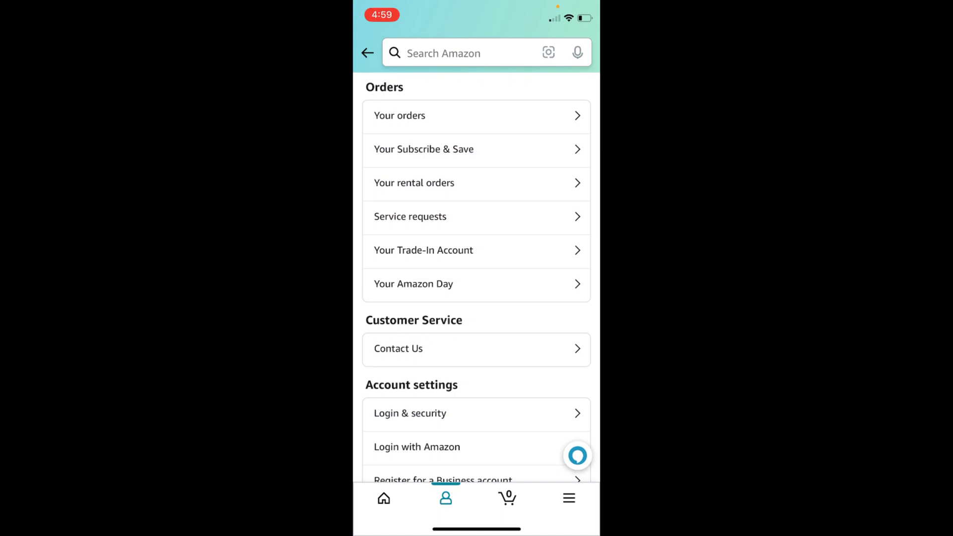
pyautogui.scroll(-3)
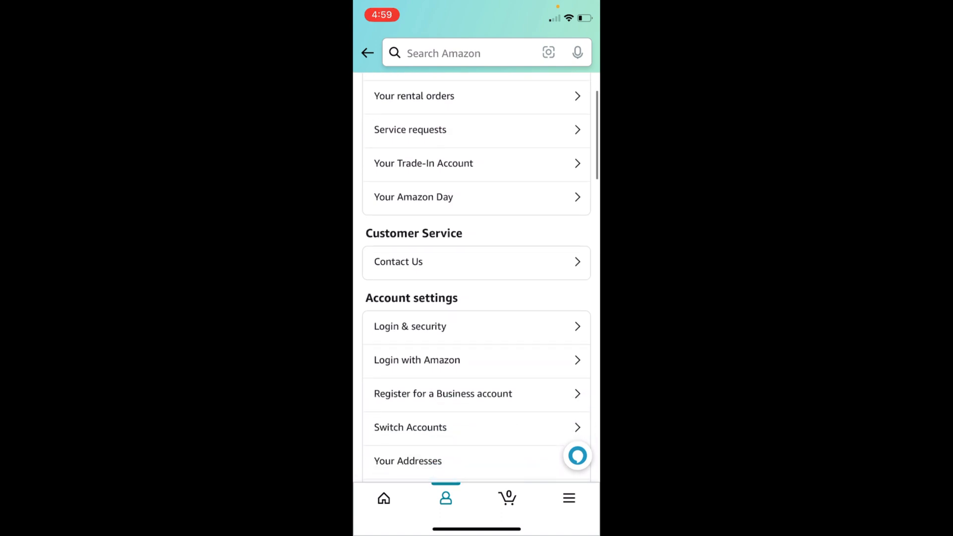
pyautogui.scroll(-3)
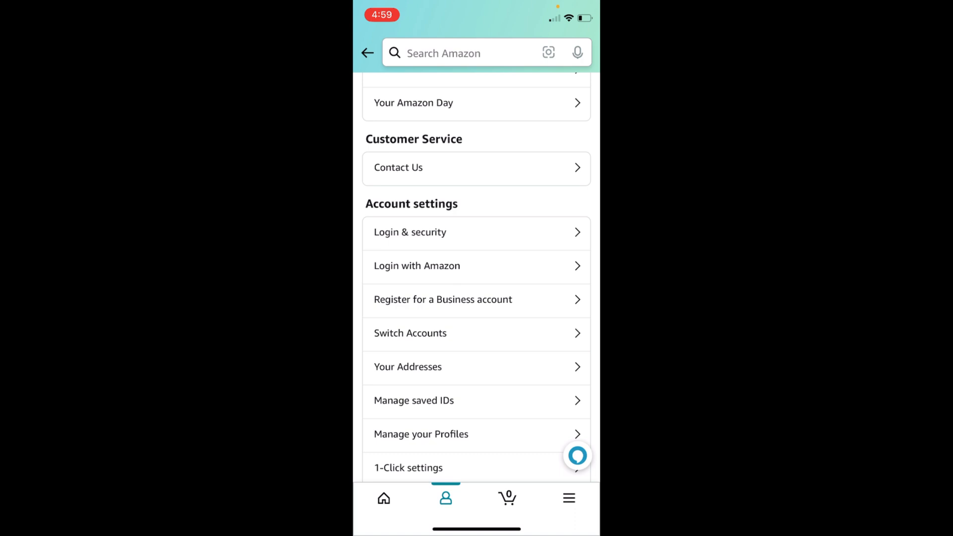
pyautogui.click(407, 368)
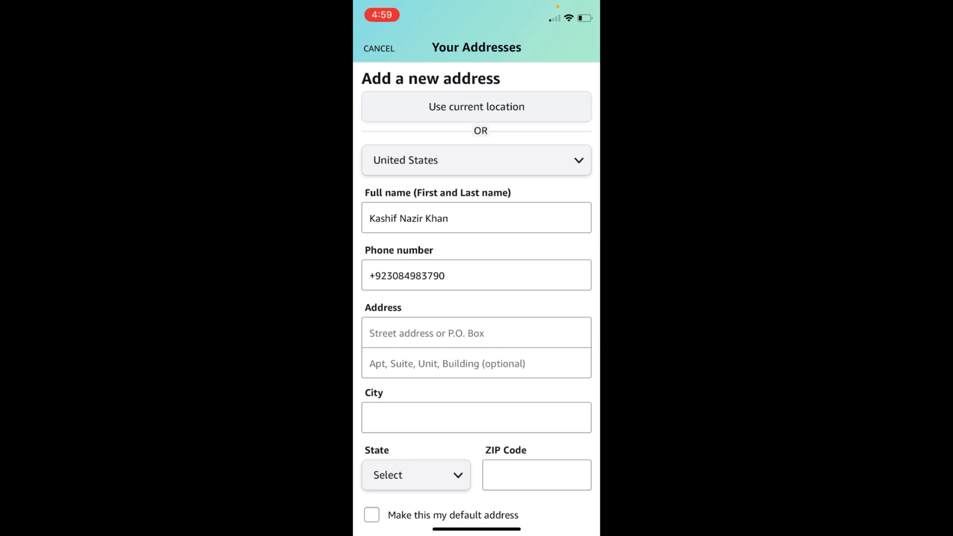
# Bring up the country list on the new address form, currently showing United States
pyautogui.click(477, 161)
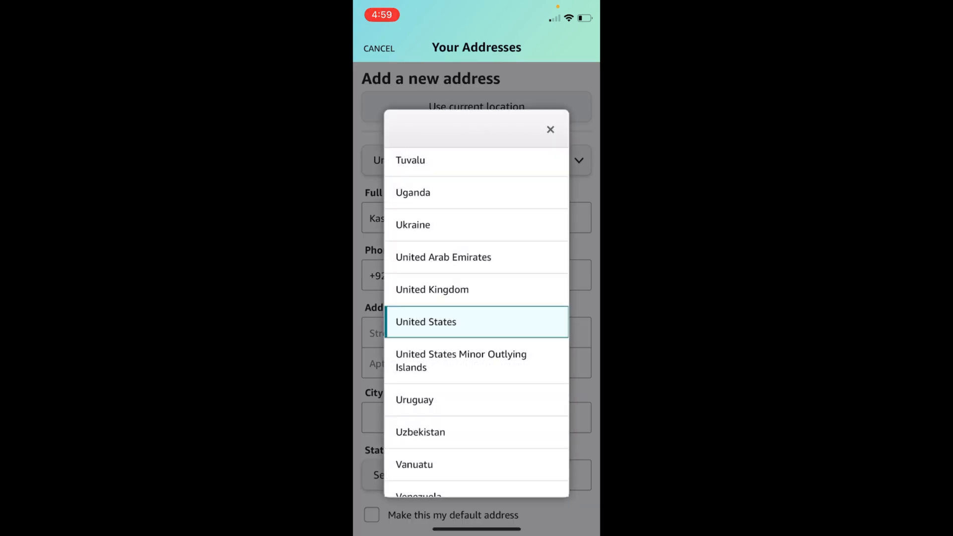
# Choose United Arab Emirates as the country, then move through the phone and street fields
pyautogui.click(443, 257)
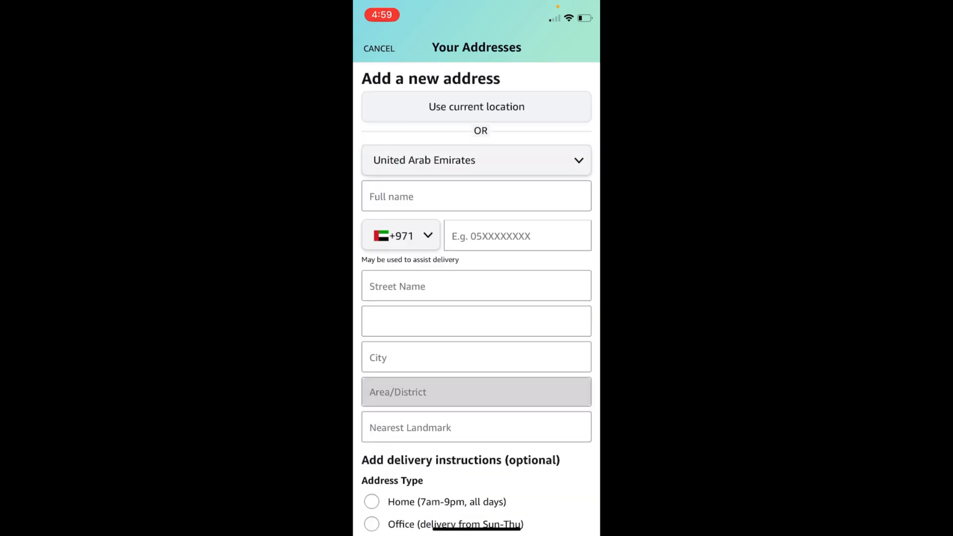
pyautogui.click(477, 196)
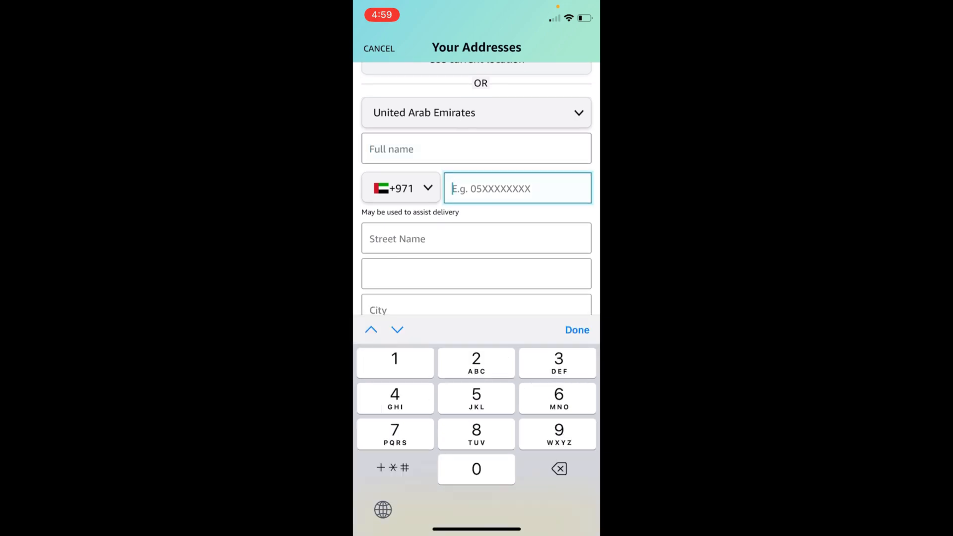
pyautogui.click(476, 239)
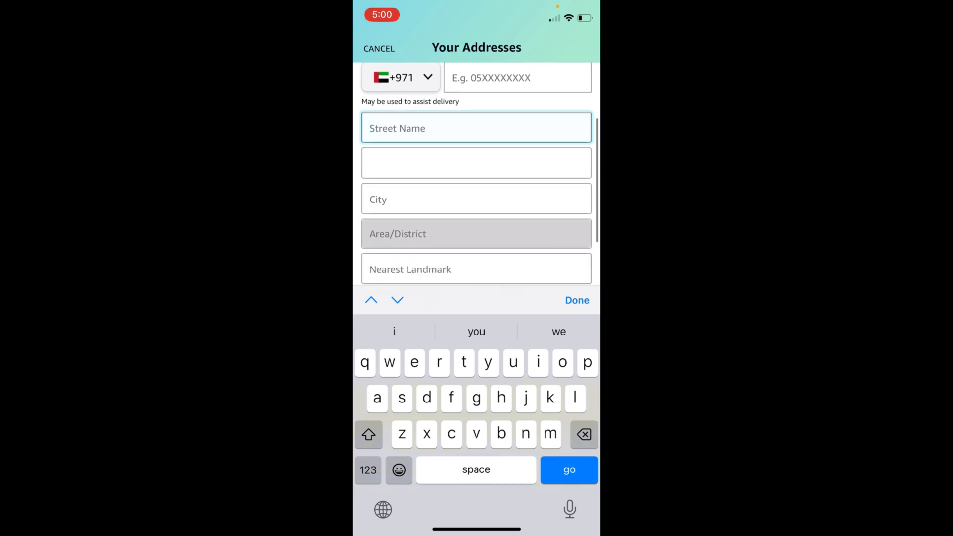
# Pick Abu Dhabi from the city suggestions as the address city
pyautogui.click(477, 199)
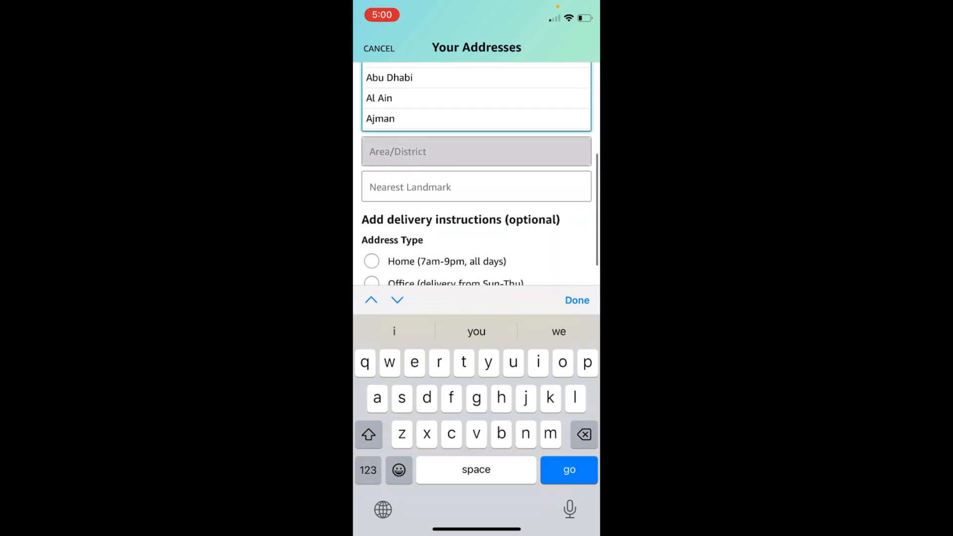
pyautogui.click(477, 187)
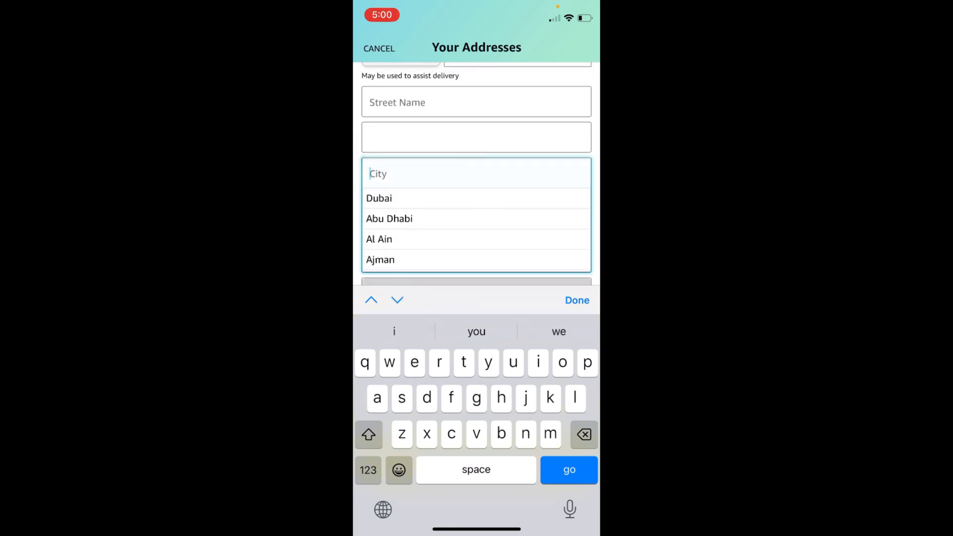
pyautogui.click(390, 219)
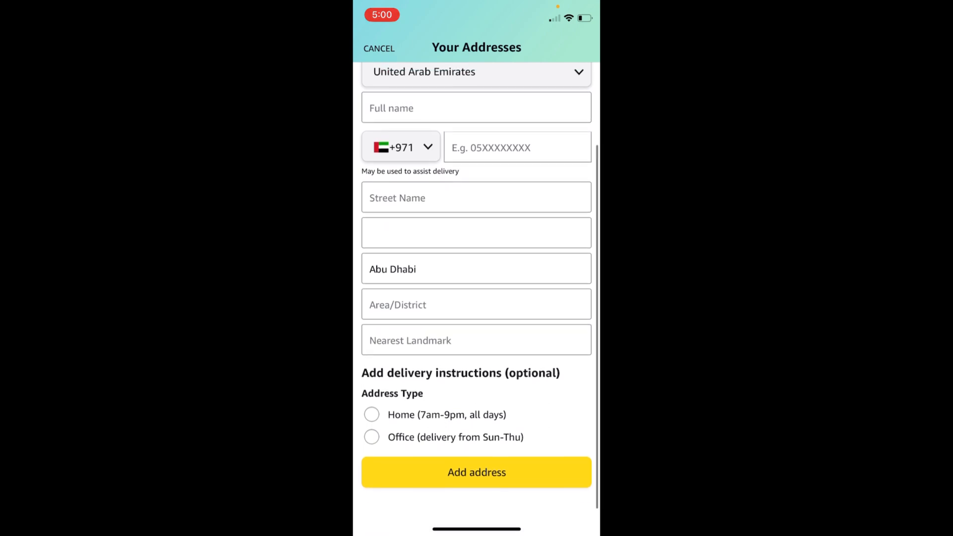
# Pick Mina Zayed Port as the area/district, then move to the Nearest Landmark field
pyautogui.click(477, 305)
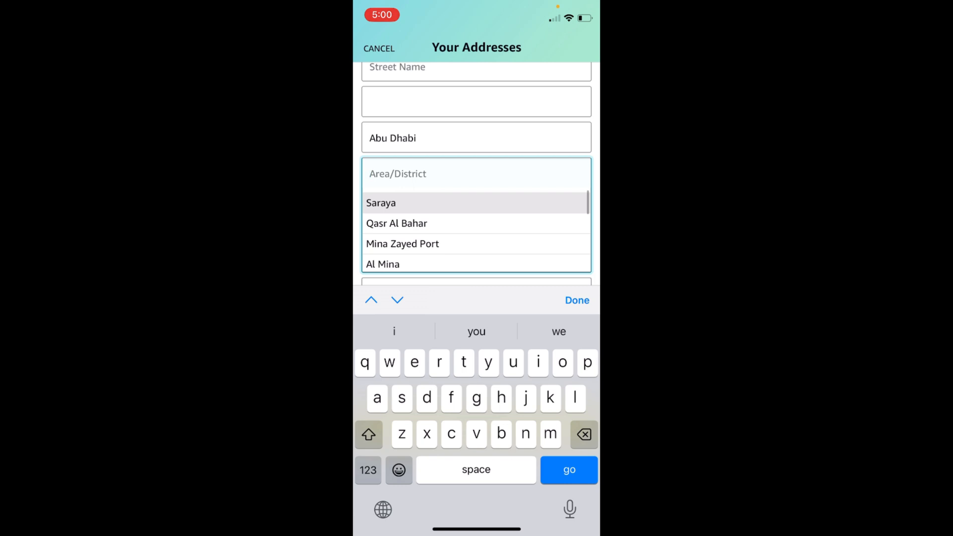
pyautogui.scroll(-3)
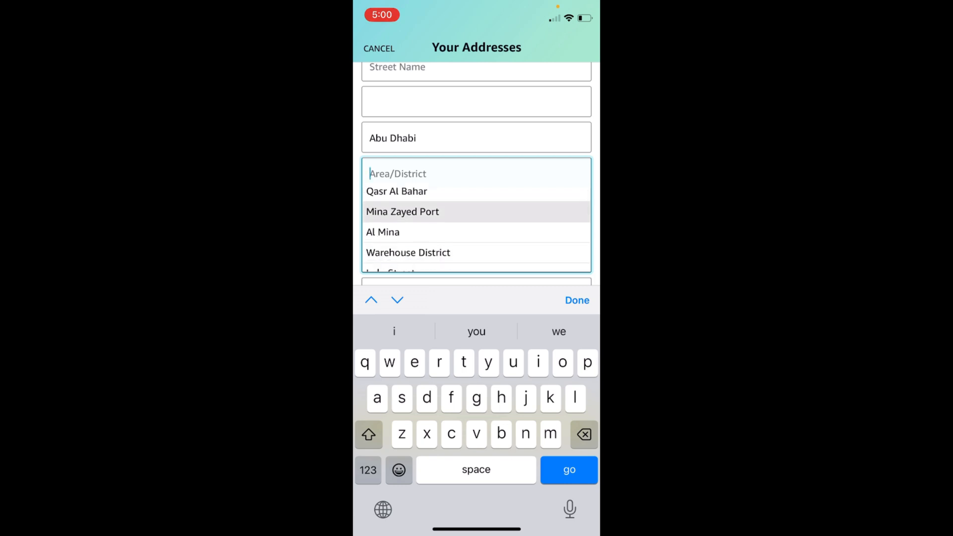
pyautogui.click(403, 212)
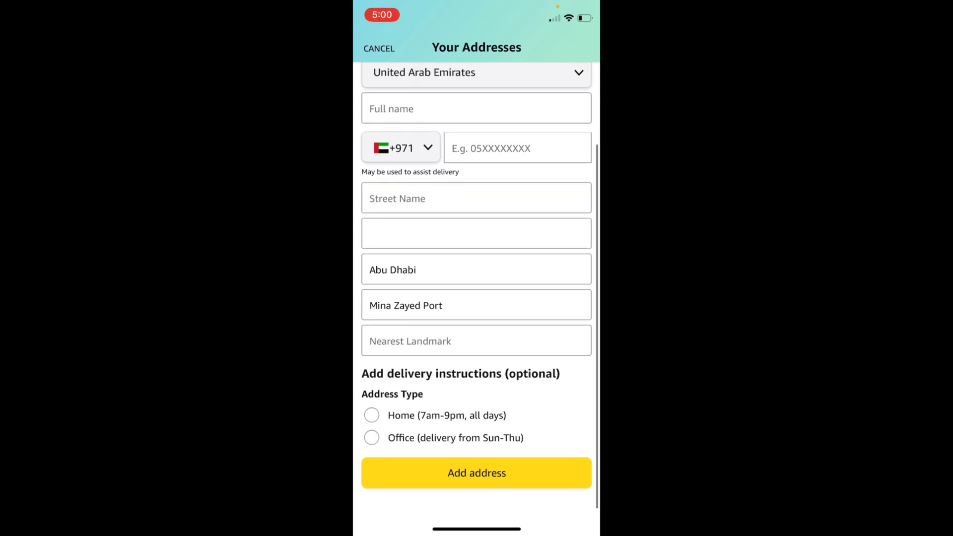
pyautogui.click(476, 341)
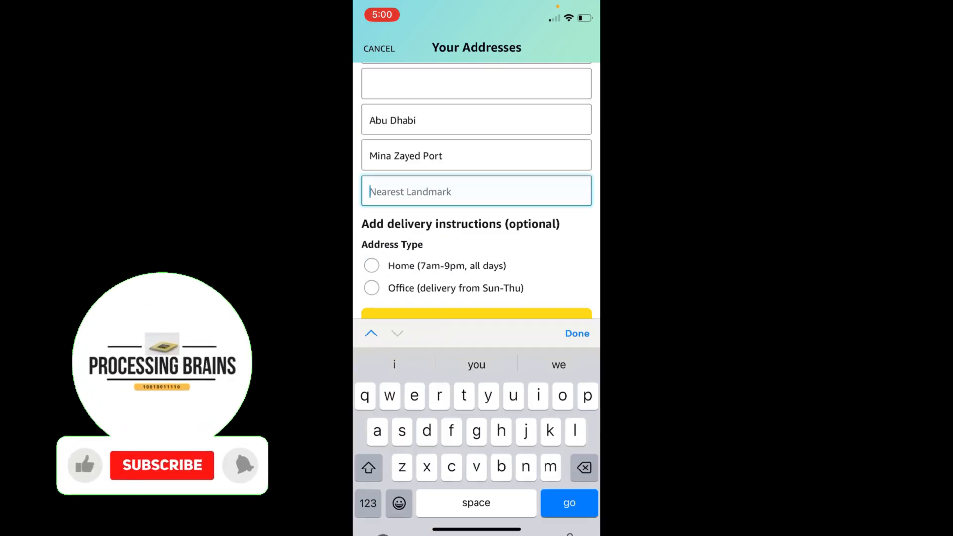
pyautogui.click(162, 466)
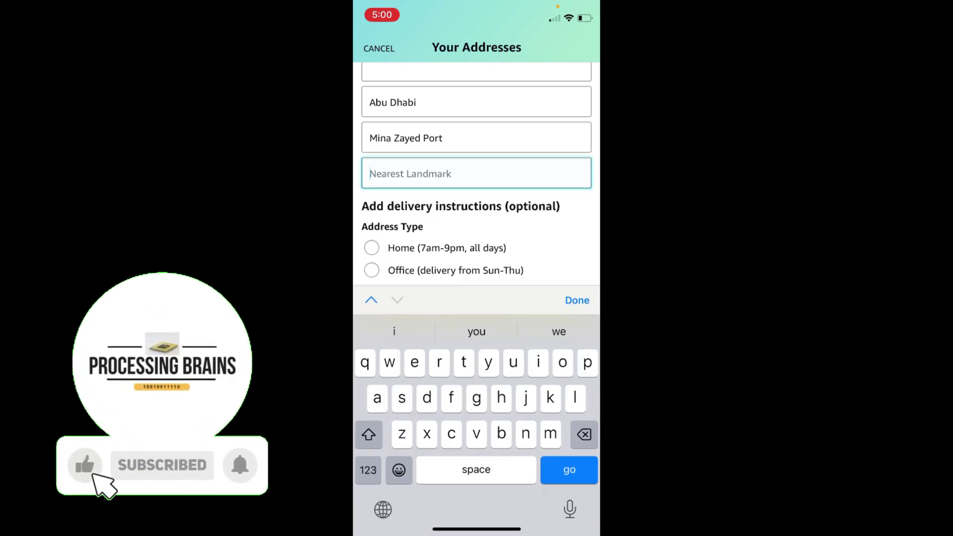